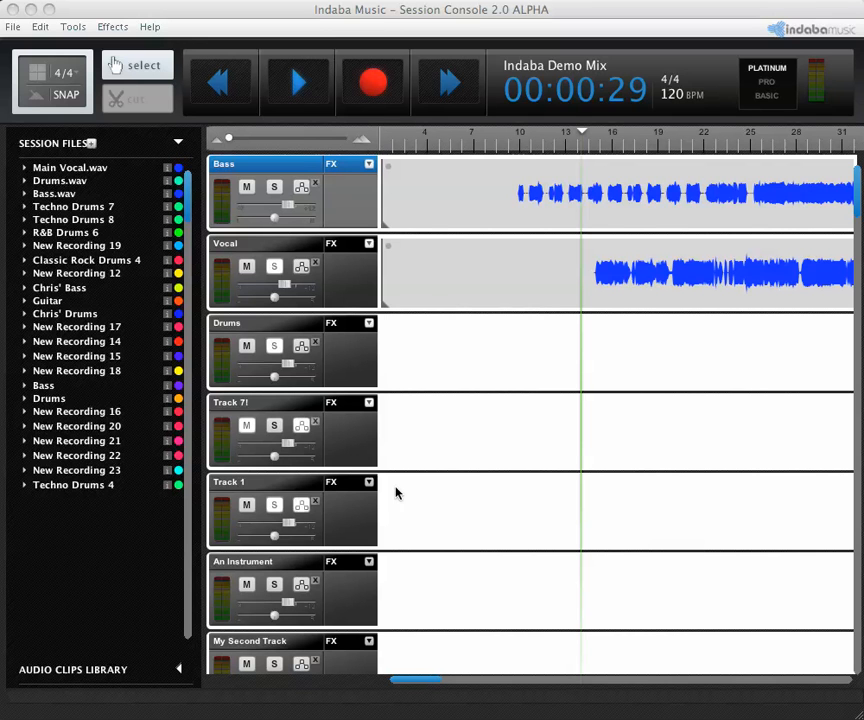
{"action": "mouse_move", "coordinate": [414, 413]}
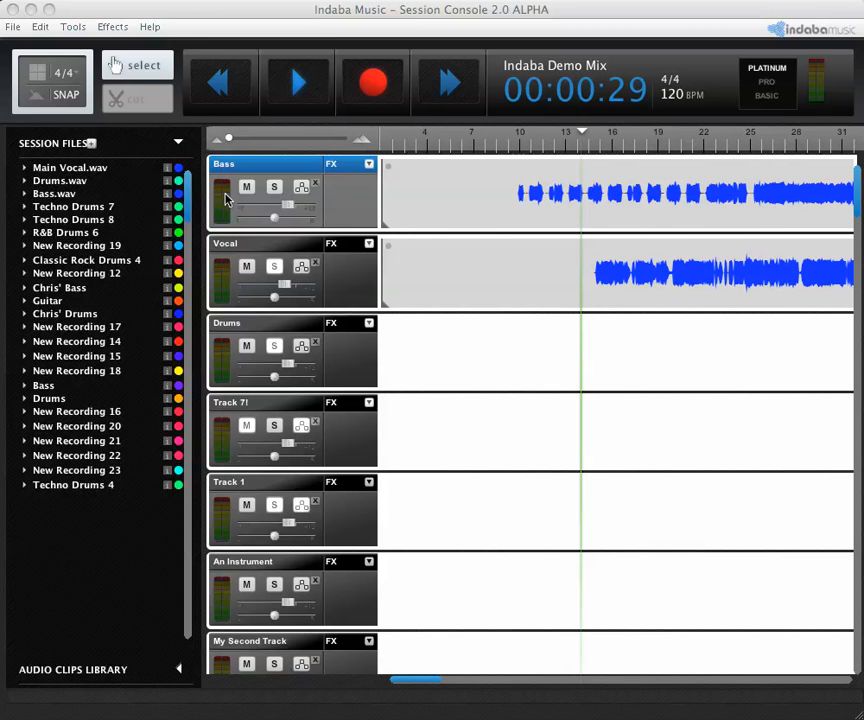
{"action": "mouse_move", "coordinate": [537, 193]}
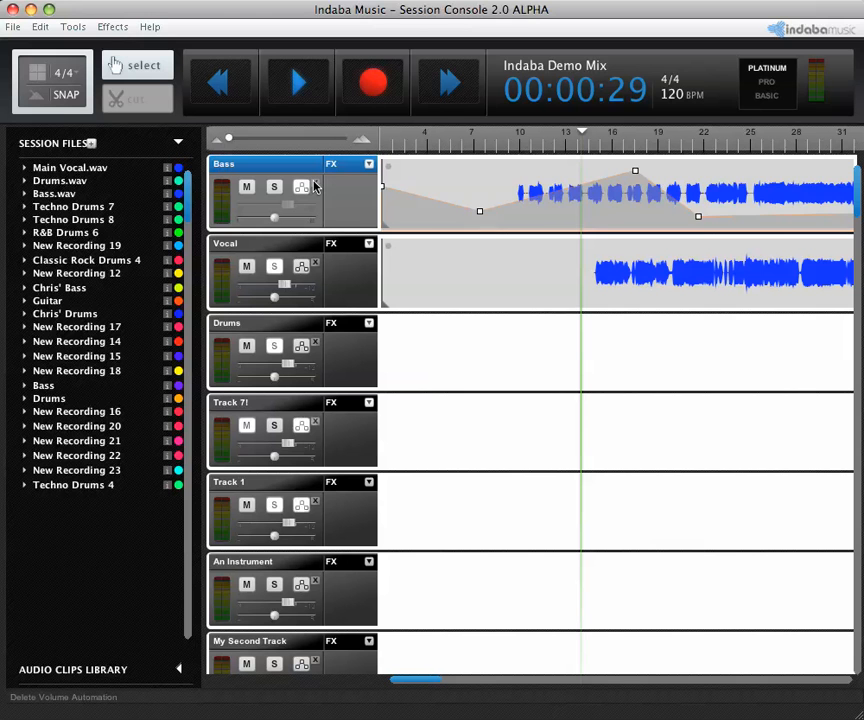
Crop the Bass clip's empty start so it begins near bar 9
{"action": "left_click", "coordinate": [301, 186]}
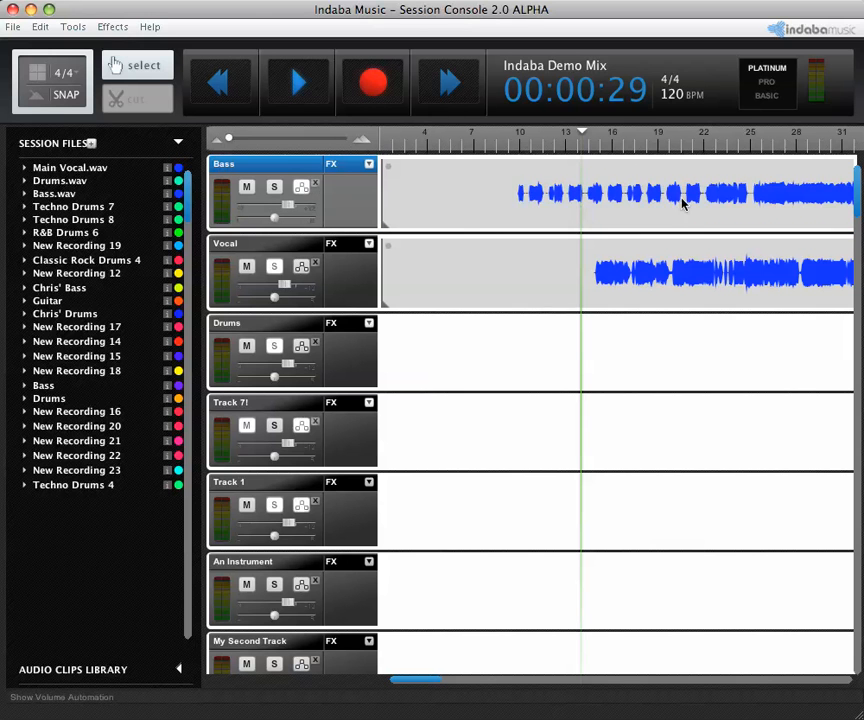
{"action": "mouse_move", "coordinate": [653, 206]}
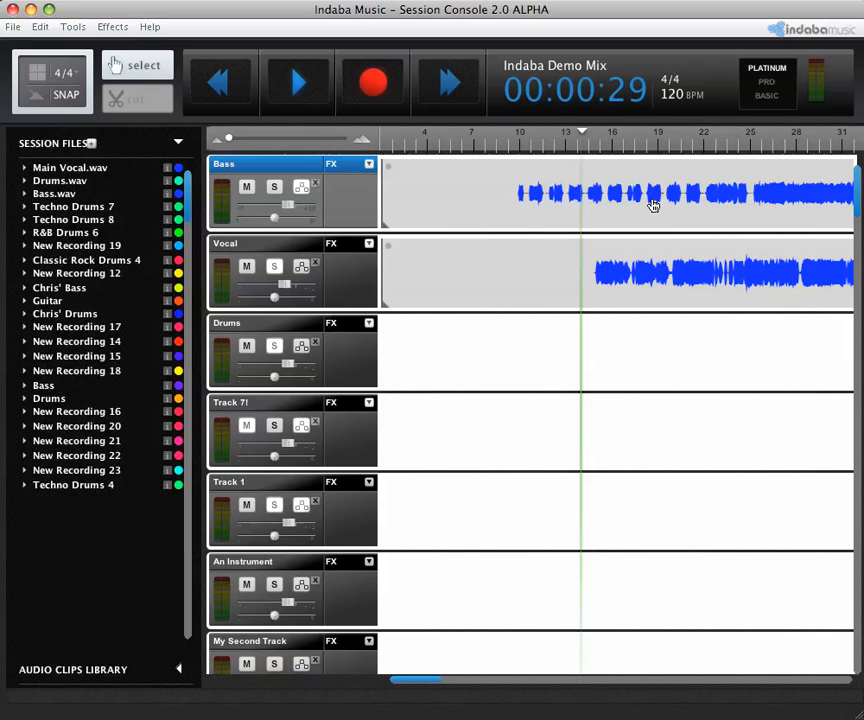
{"action": "mouse_move", "coordinate": [385, 231]}
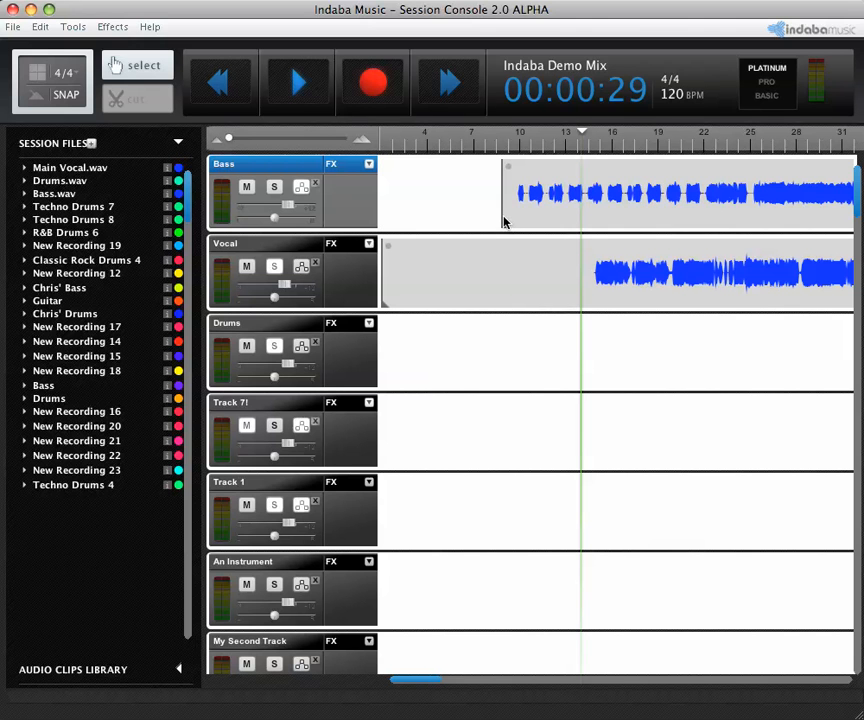
{"action": "mouse_move", "coordinate": [416, 191]}
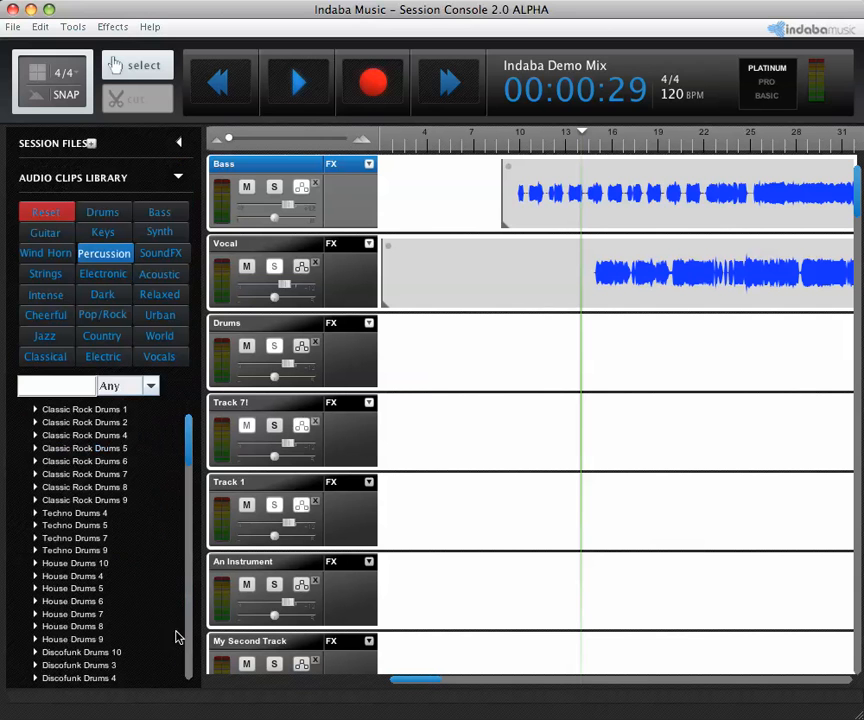
Show the Percussion clips and briefly open and close the Vocal track's effects list
{"action": "left_click", "coordinate": [103, 273]}
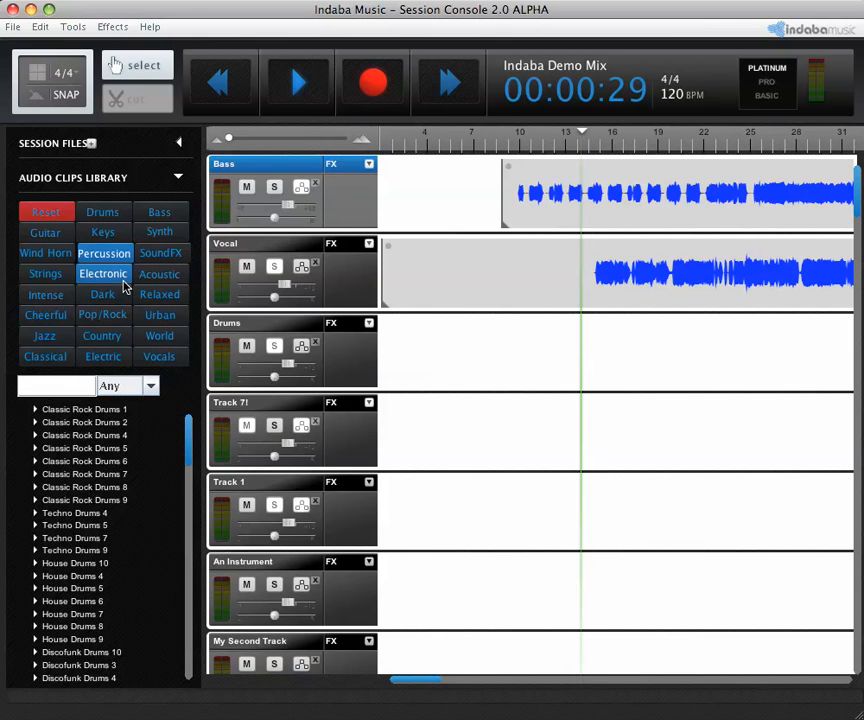
{"action": "mouse_move", "coordinate": [394, 268]}
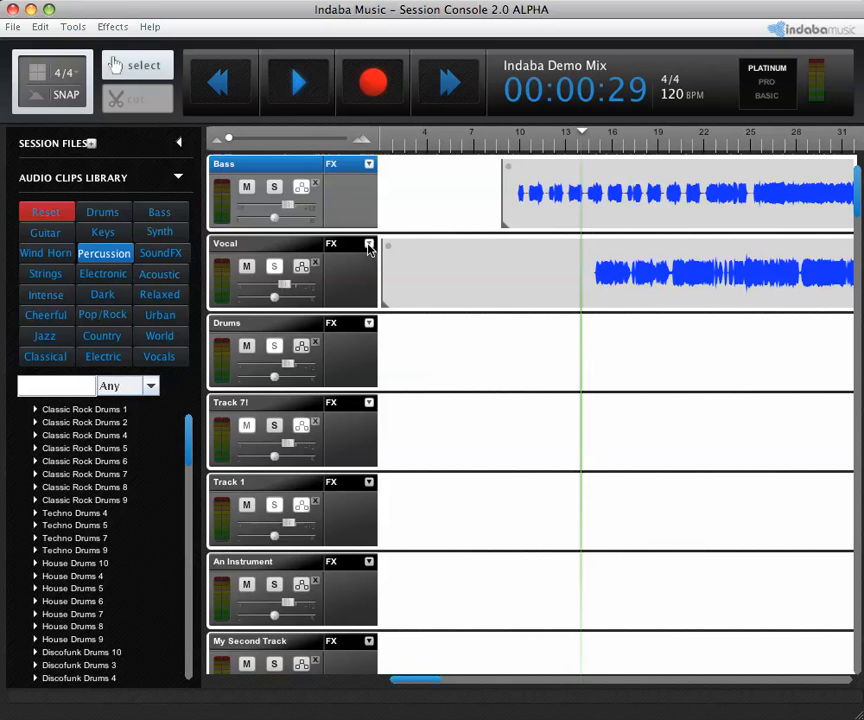
{"action": "left_click", "coordinate": [366, 245]}
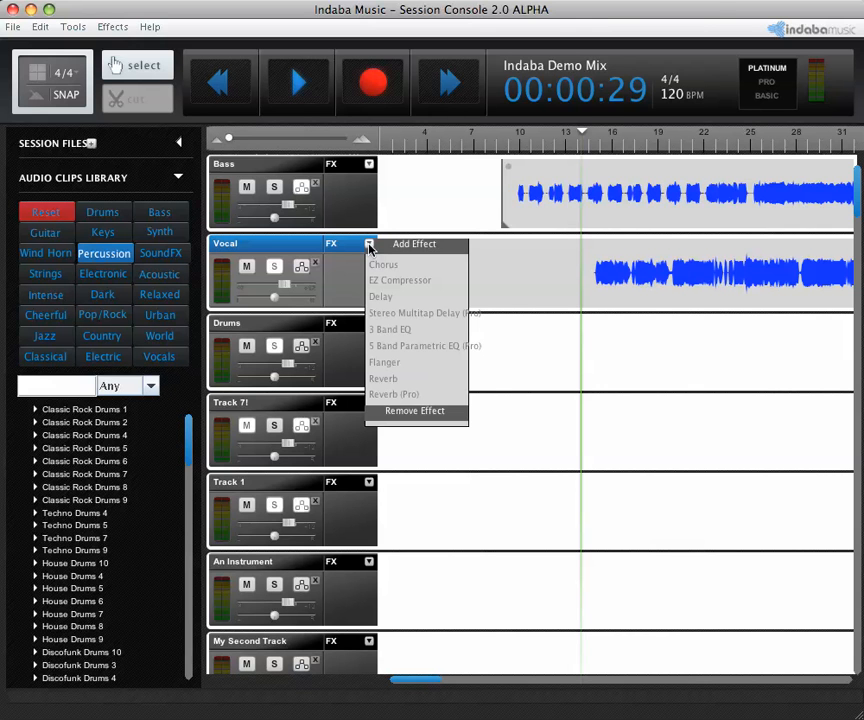
{"action": "left_click", "coordinate": [368, 244]}
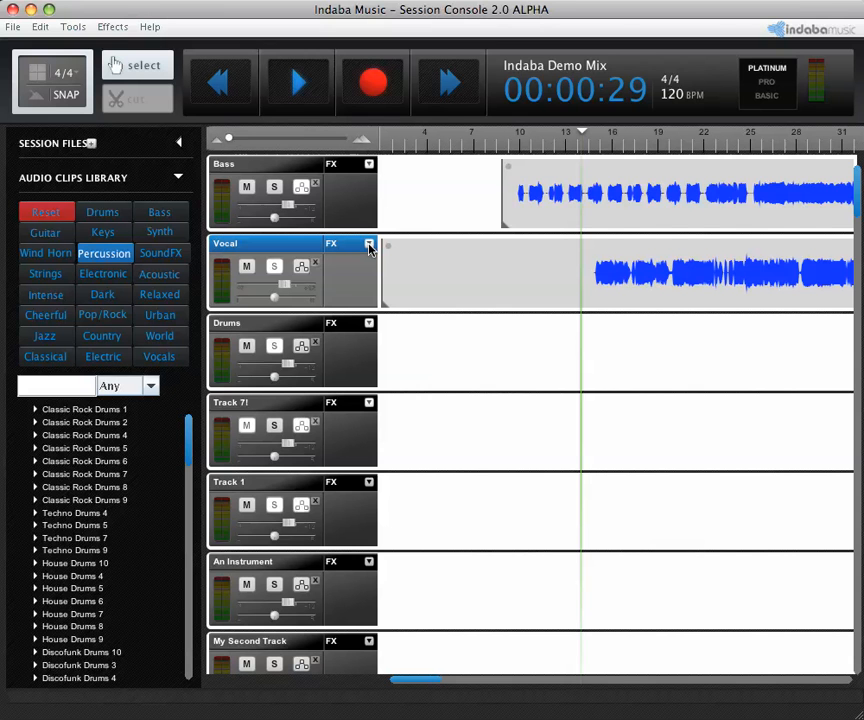
{"action": "mouse_move", "coordinate": [198, 164]}
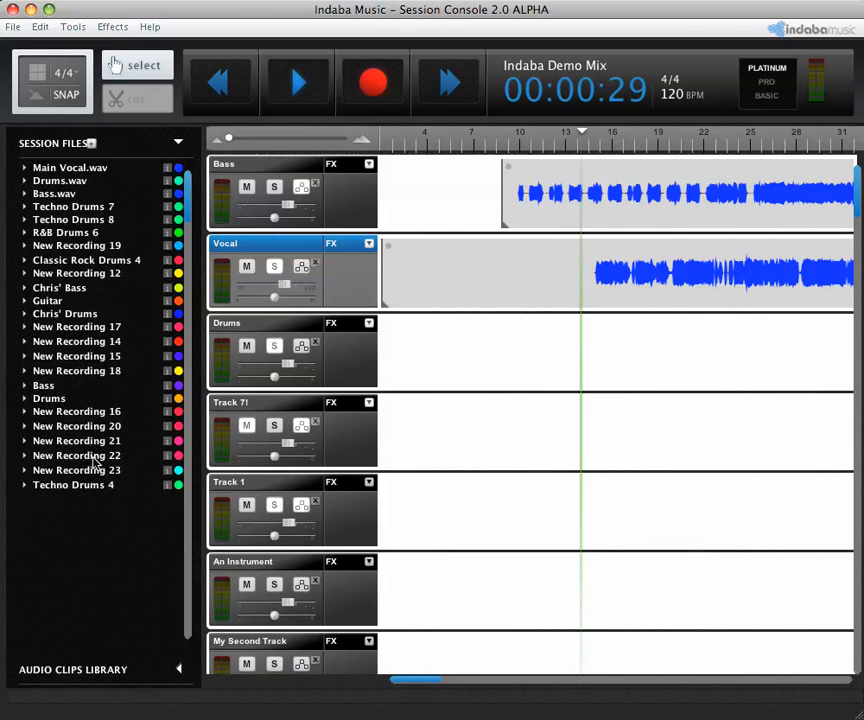
{"action": "mouse_move", "coordinate": [72, 299]}
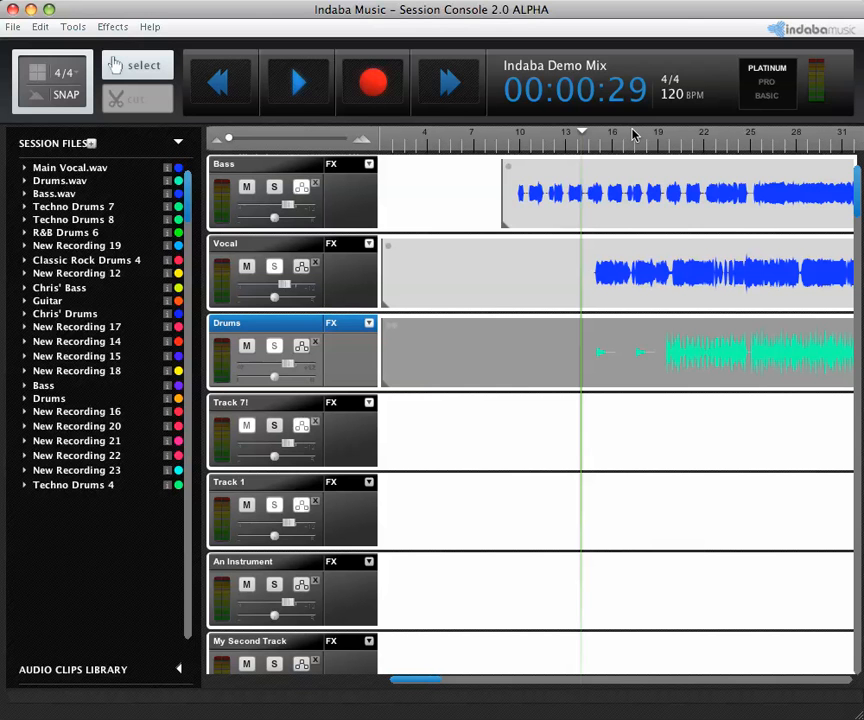
Move the playback position on the ruler to around bar 19
{"action": "left_click", "coordinate": [297, 83]}
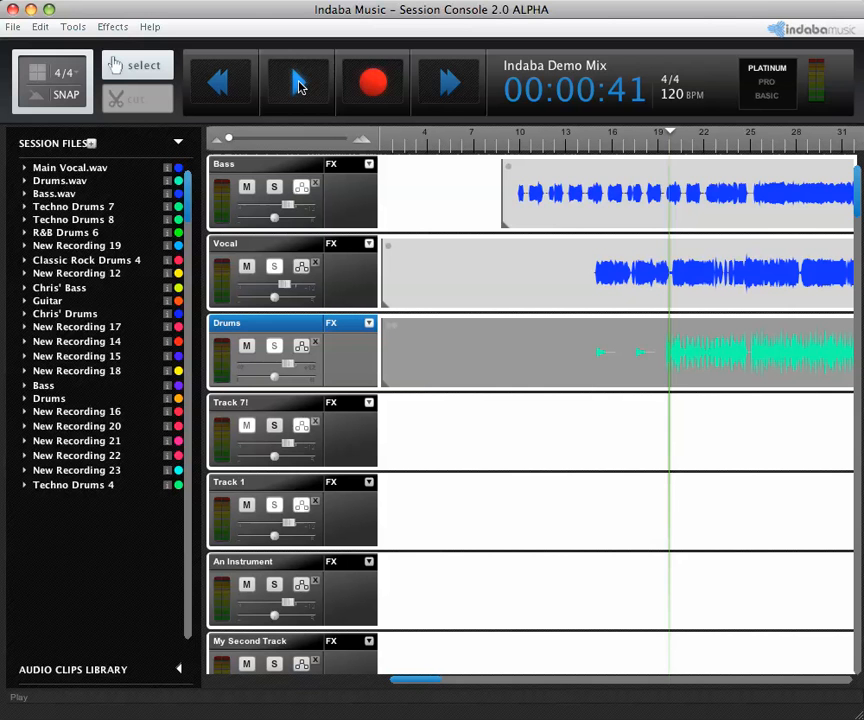
Play with the Vocal track soloed and set its Delay mix to about 37.7
{"action": "left_click", "coordinate": [297, 82]}
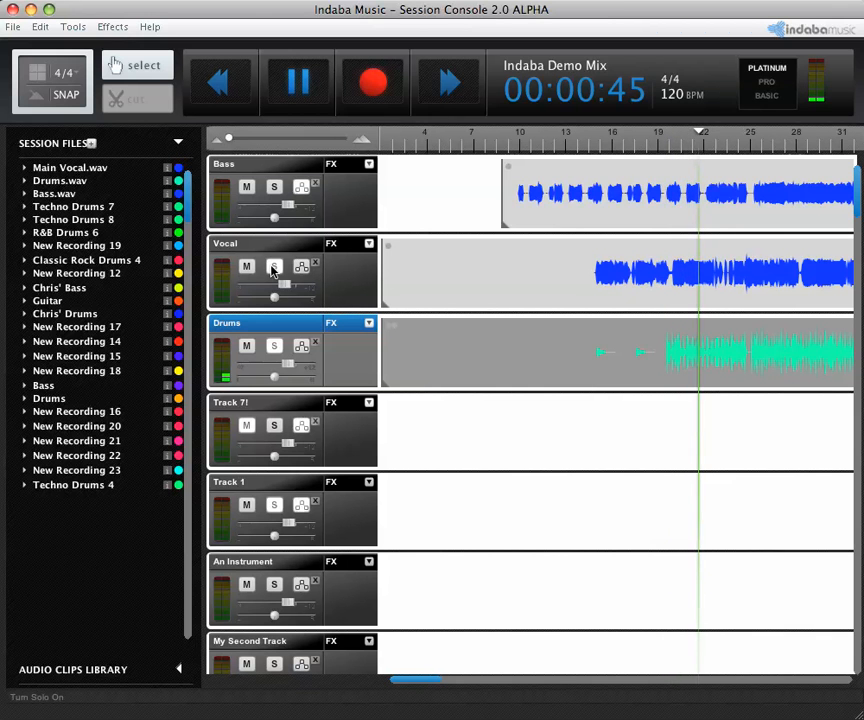
{"action": "left_click", "coordinate": [274, 267]}
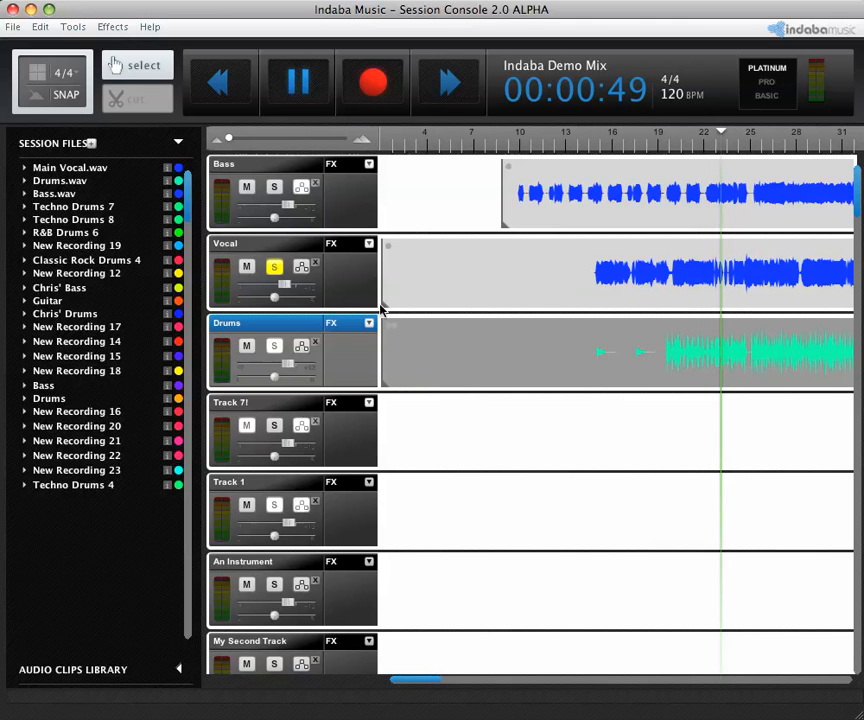
{"action": "left_click", "coordinate": [369, 243]}
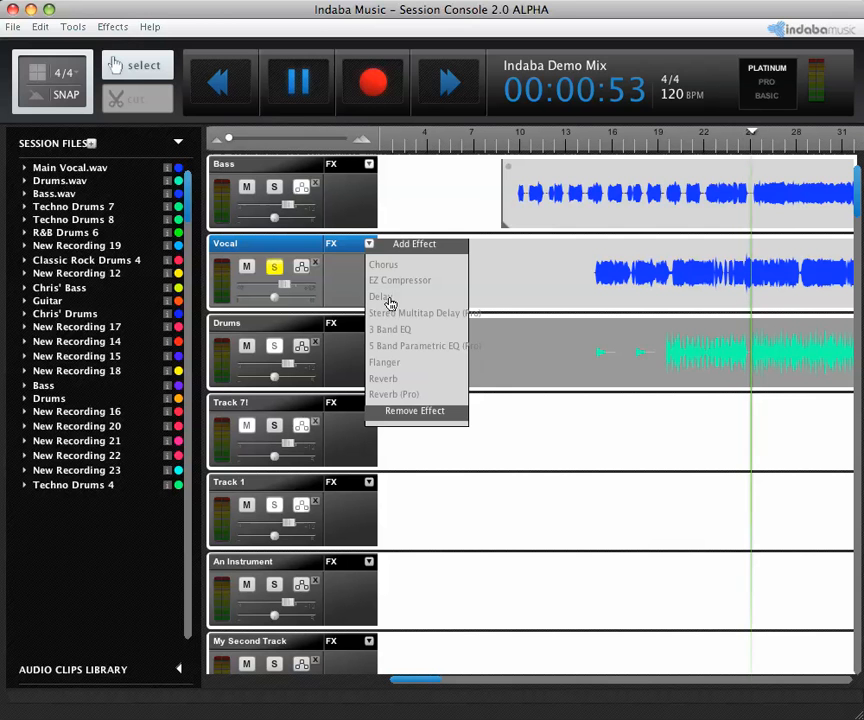
{"action": "left_click", "coordinate": [381, 296]}
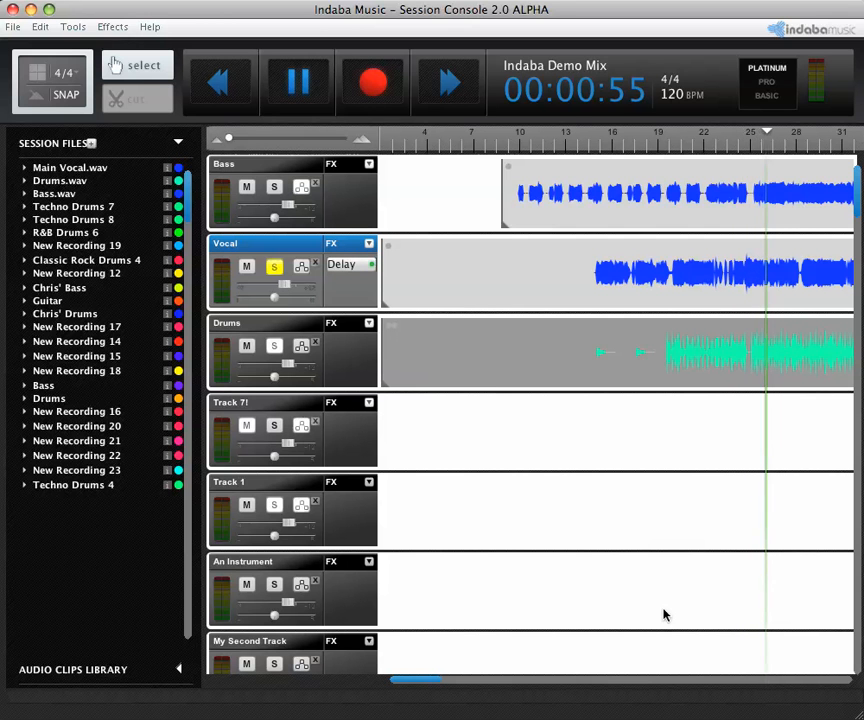
{"action": "left_click", "coordinate": [341, 264]}
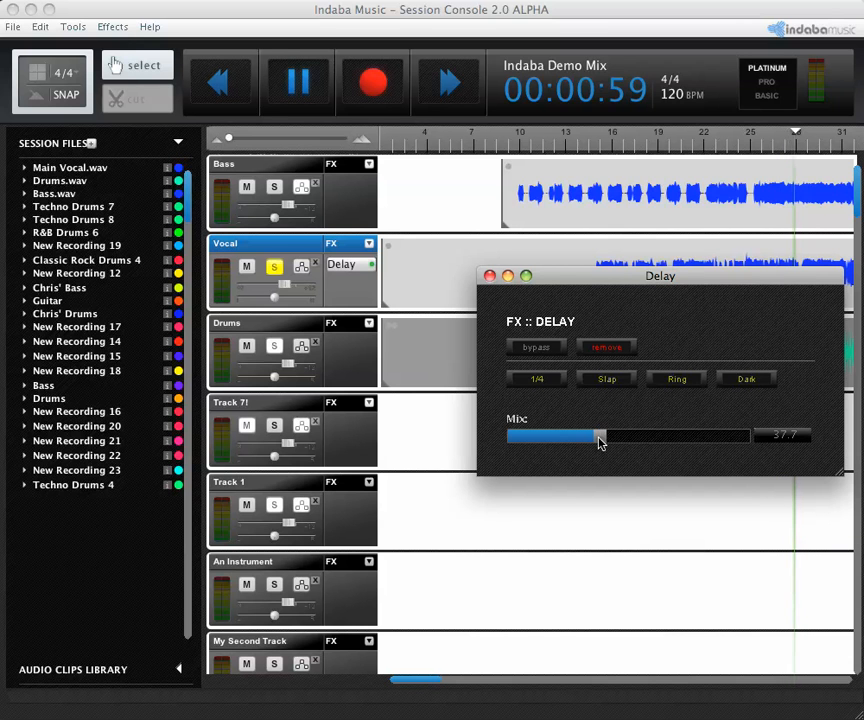
{"action": "left_click_drag", "start_coordinate": [595, 436], "coordinate": [670, 436]}
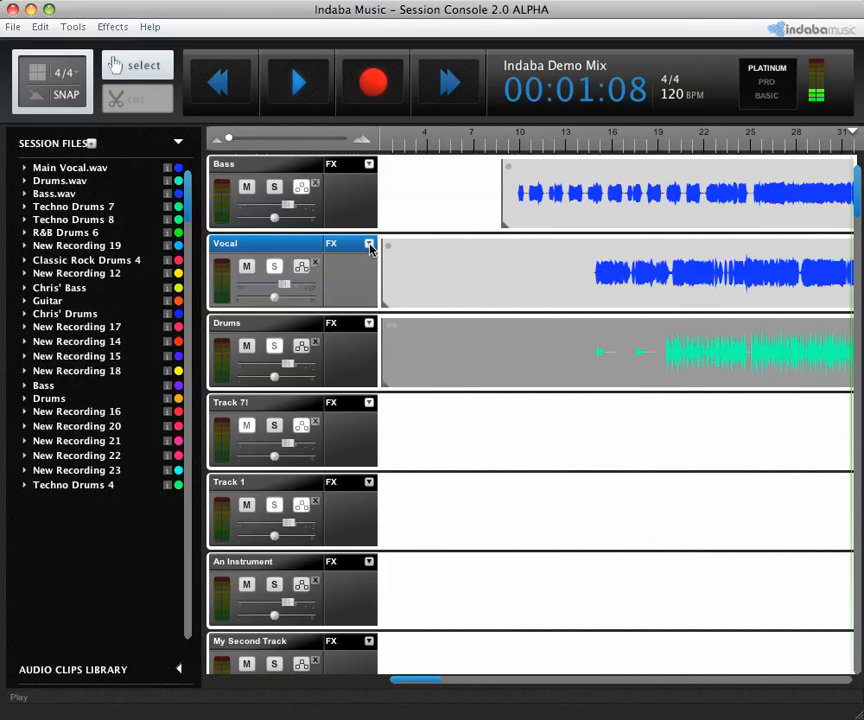
Remove the Delay from the Vocal track and place the playhead at 0:33
{"action": "left_click", "coordinate": [369, 245]}
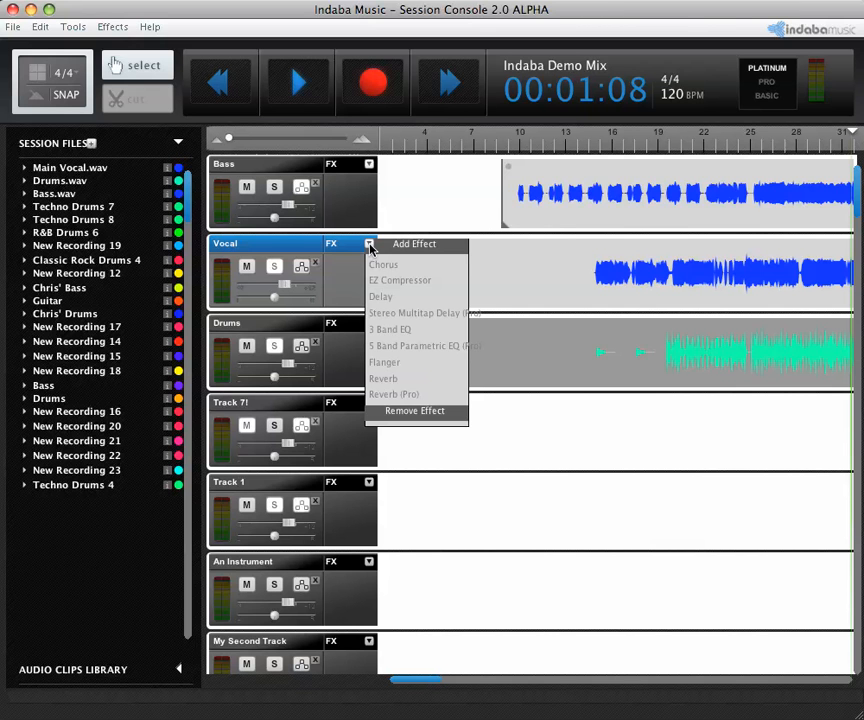
{"action": "left_click", "coordinate": [423, 249]}
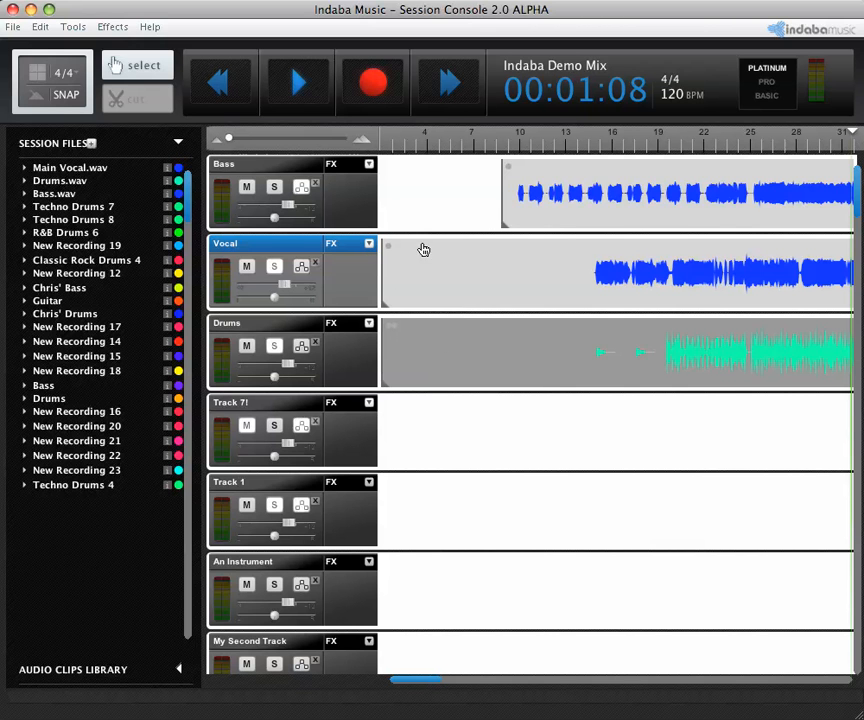
{"action": "left_click", "coordinate": [609, 140]}
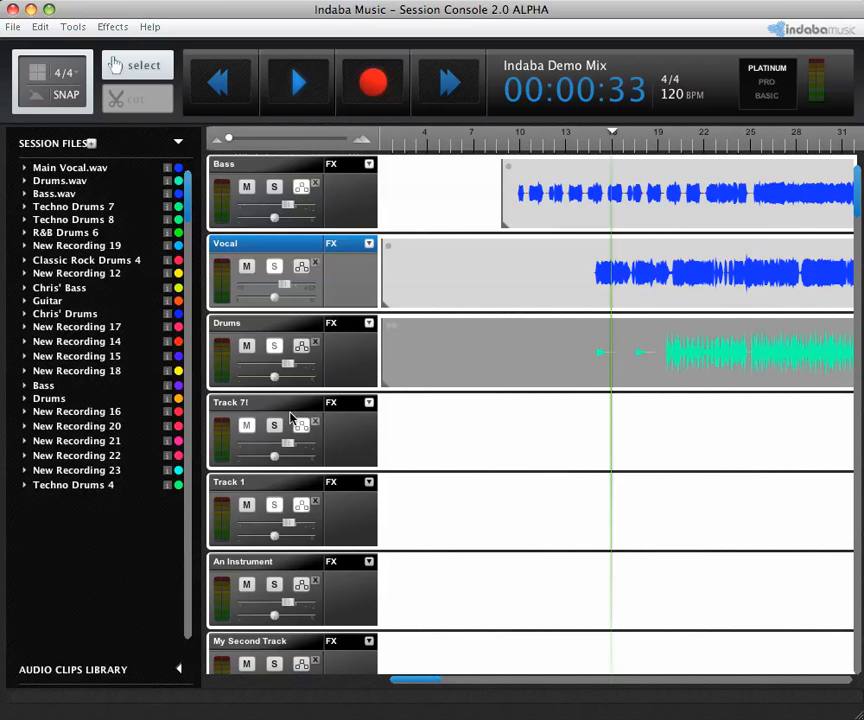
Record a take on Track 7!, stopping at 0:45 to create New Recording 25
{"action": "left_click", "coordinate": [372, 83]}
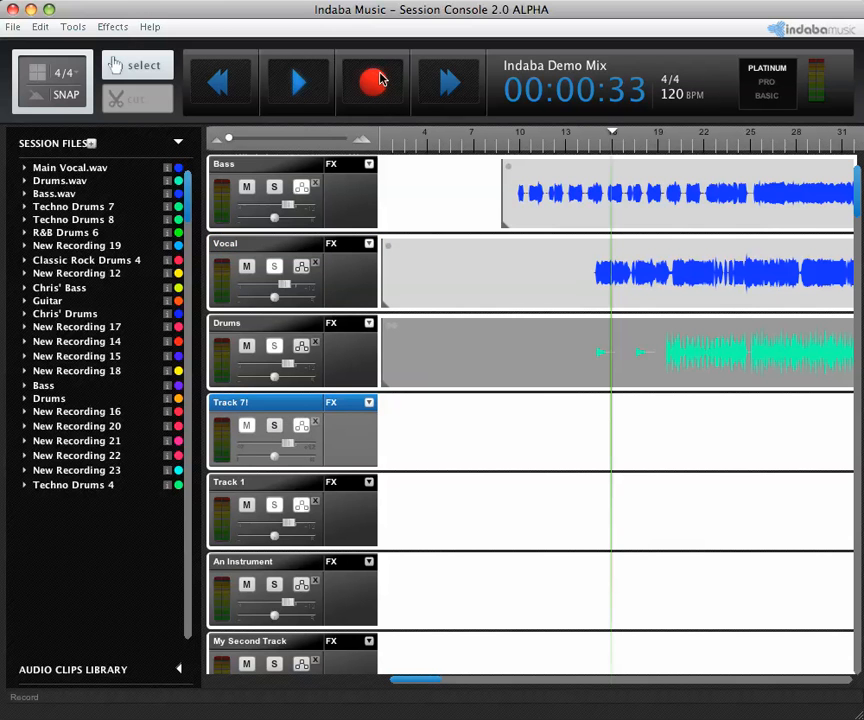
{"action": "left_click", "coordinate": [372, 82]}
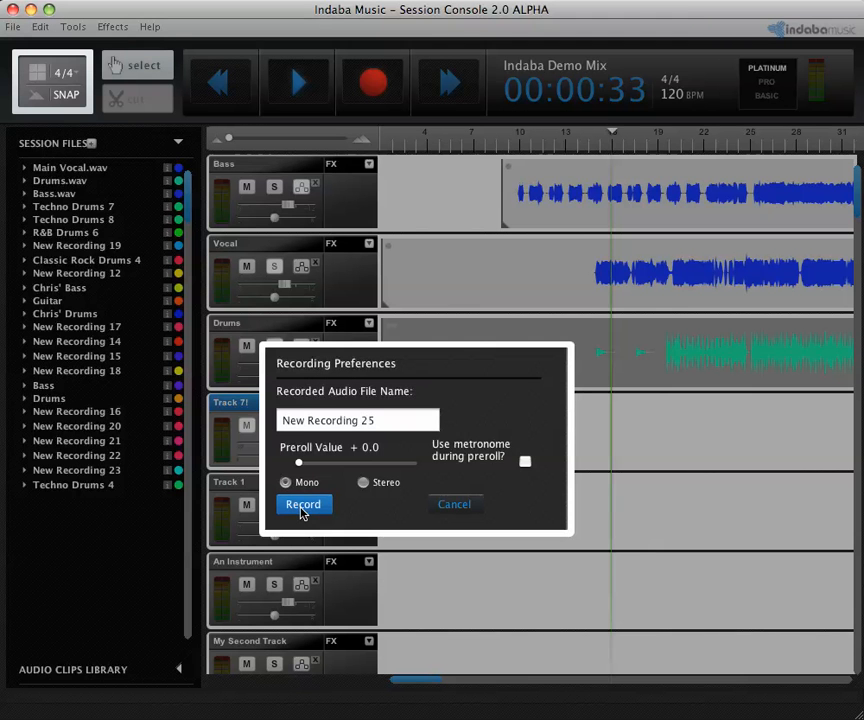
{"action": "left_click", "coordinate": [303, 504]}
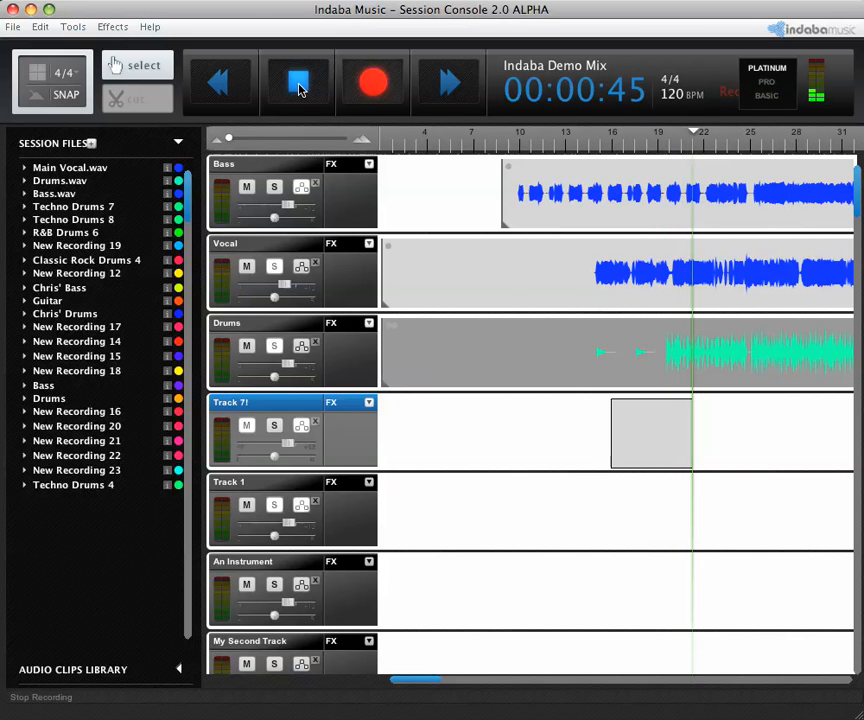
{"action": "left_click", "coordinate": [297, 82]}
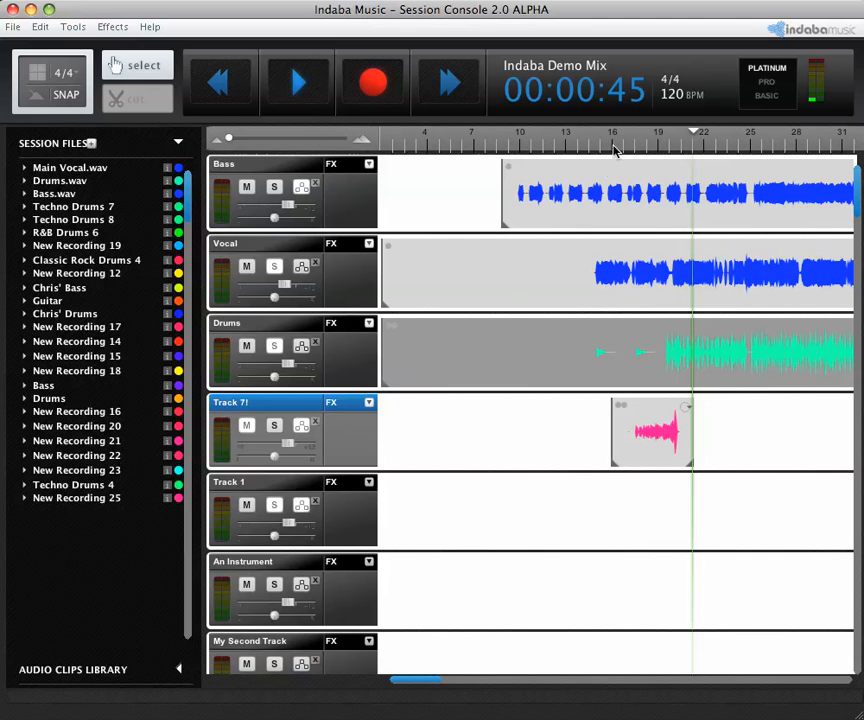
Replay New Recording 25 from just before the clip and pause at 0:46
{"action": "left_click", "coordinate": [634, 145]}
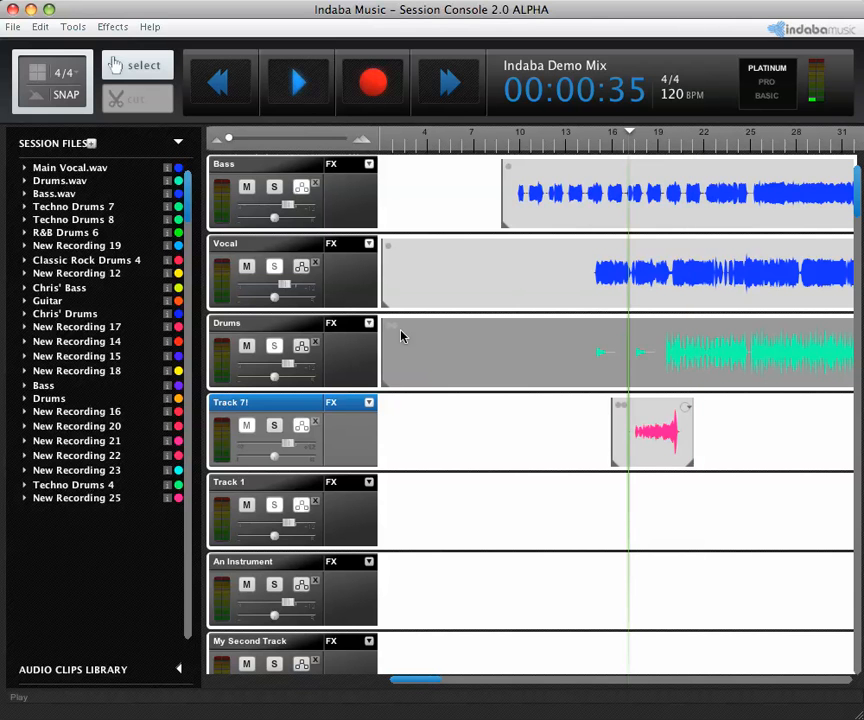
{"action": "left_click", "coordinate": [297, 82]}
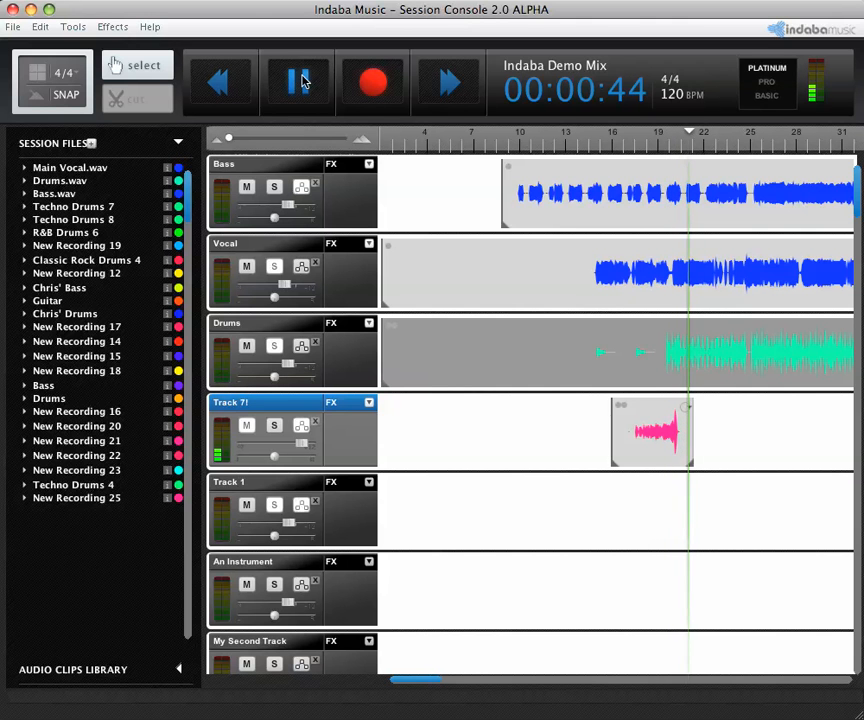
{"action": "left_click", "coordinate": [297, 82]}
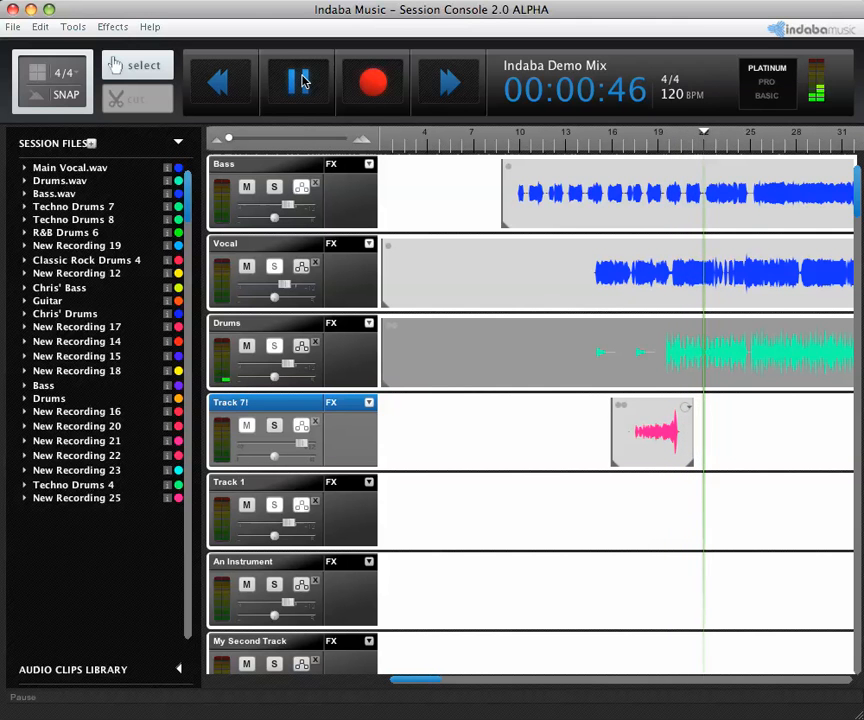
{"action": "left_click", "coordinate": [297, 82]}
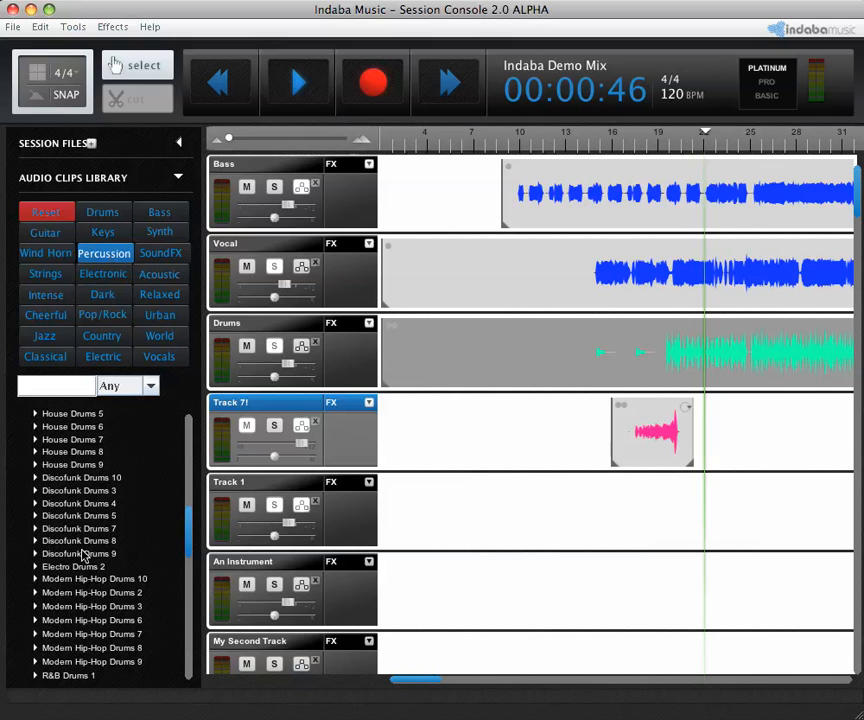
{"action": "mouse_move", "coordinate": [512, 478]}
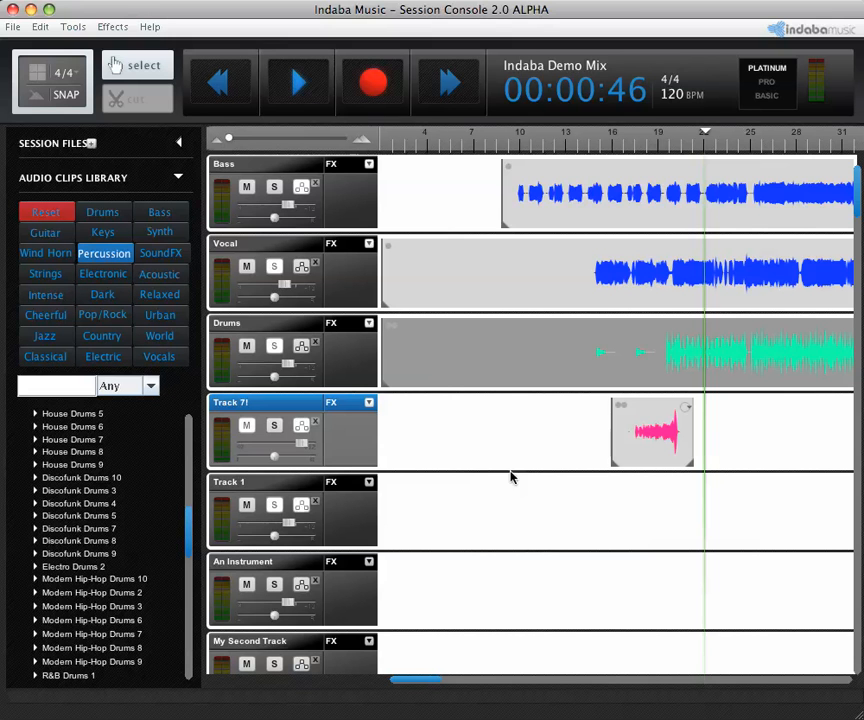
{"action": "mouse_move", "coordinate": [494, 460]}
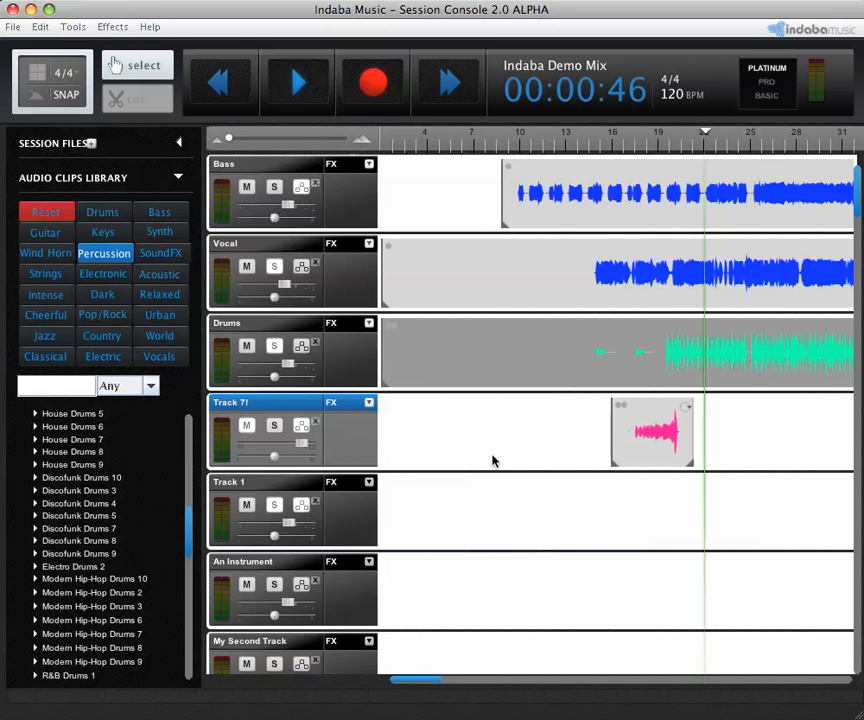
Select the Cut tool for splitting clips
{"action": "left_click", "coordinate": [137, 99]}
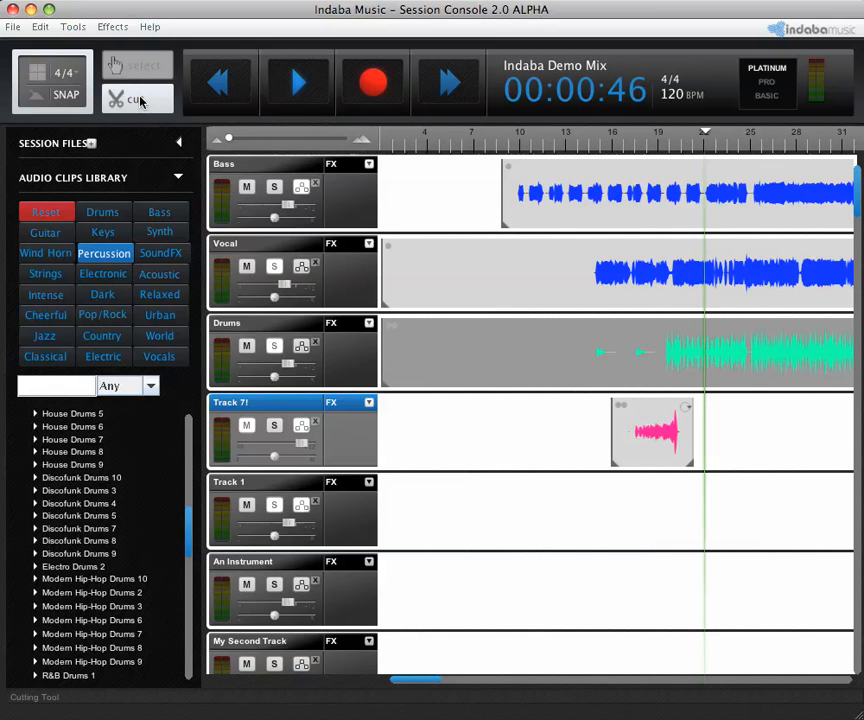